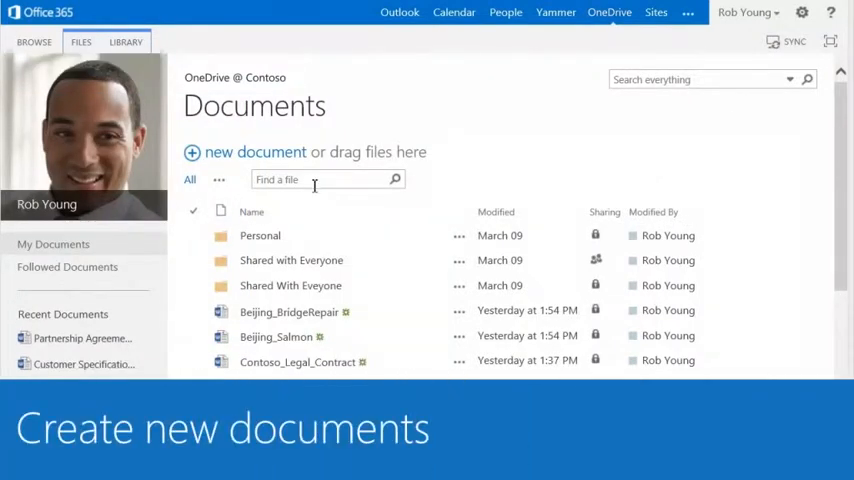
- Drag 2013_Reviews.docx from the local folder into the Documents library to upload it
{"action": "left_click", "coordinate": [255, 151]}
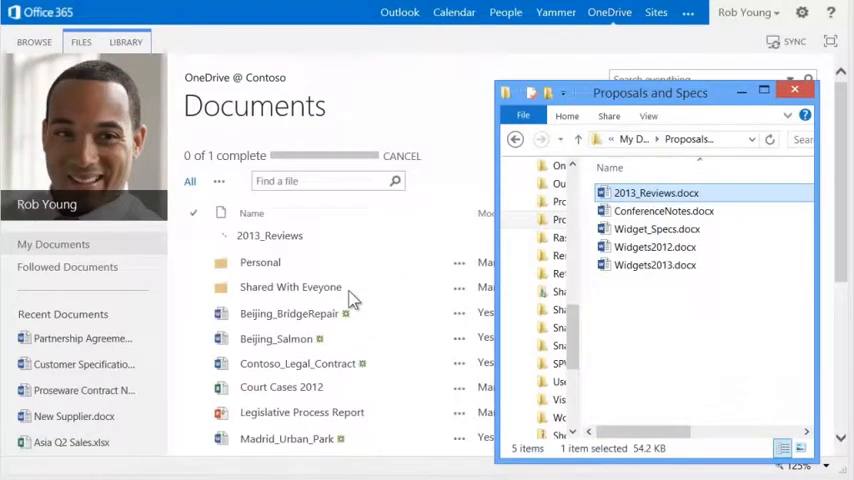
- Upload Widget_Specs.docx into Documents using Upload existing file
{"action": "left_click", "coordinate": [254, 151]}
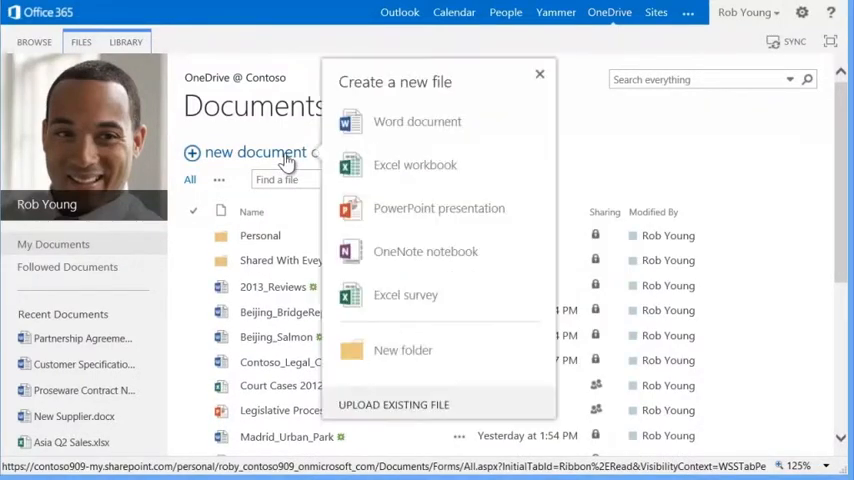
{"action": "left_click", "coordinate": [394, 405]}
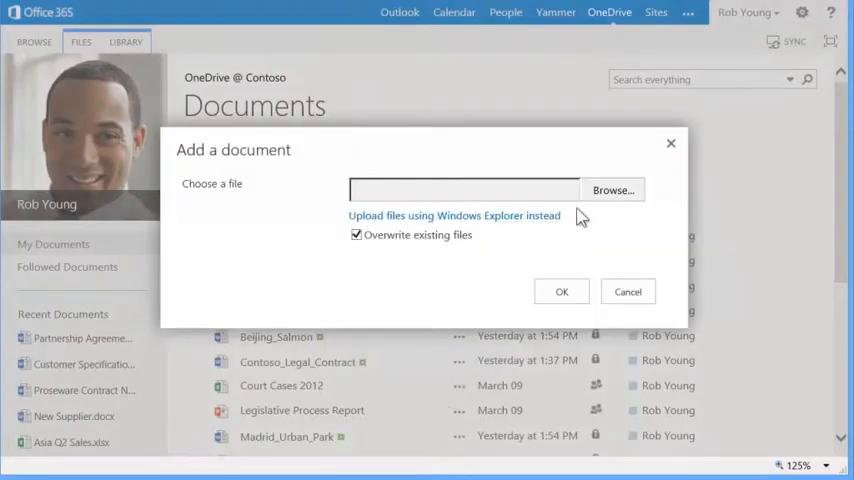
{"action": "left_click", "coordinate": [611, 190]}
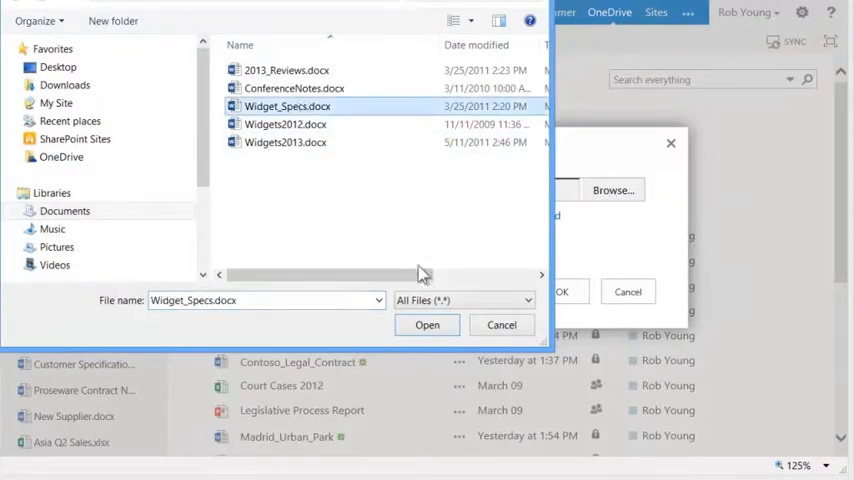
{"action": "left_click", "coordinate": [426, 324]}
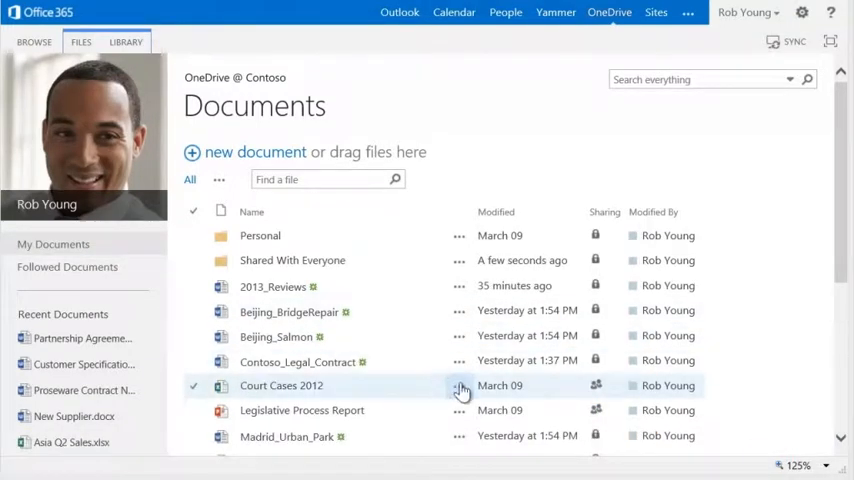
- View the Court Cases 2012 details, then start sharing Contoso_Legal_Contract
{"action": "left_click", "coordinate": [459, 387]}
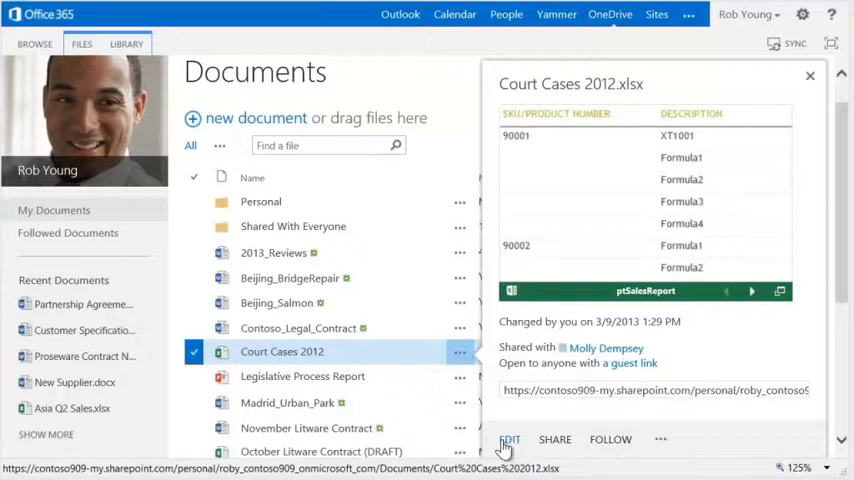
{"action": "left_click", "coordinate": [808, 76]}
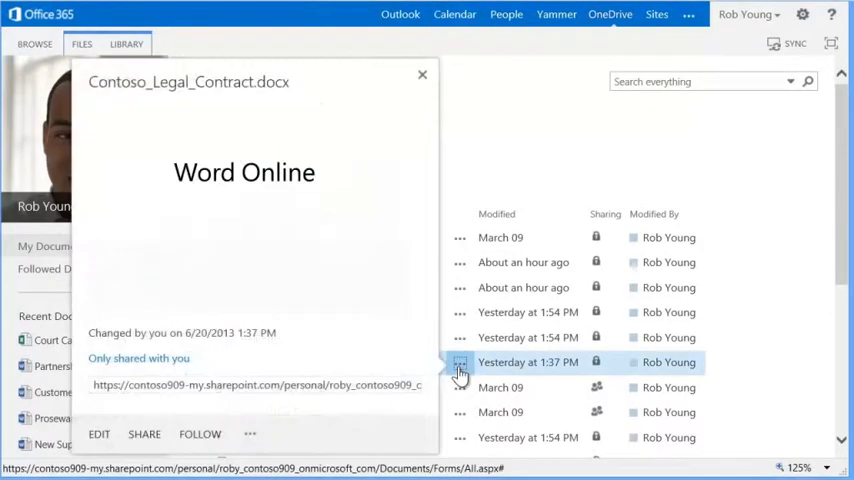
{"action": "left_click", "coordinate": [150, 433]}
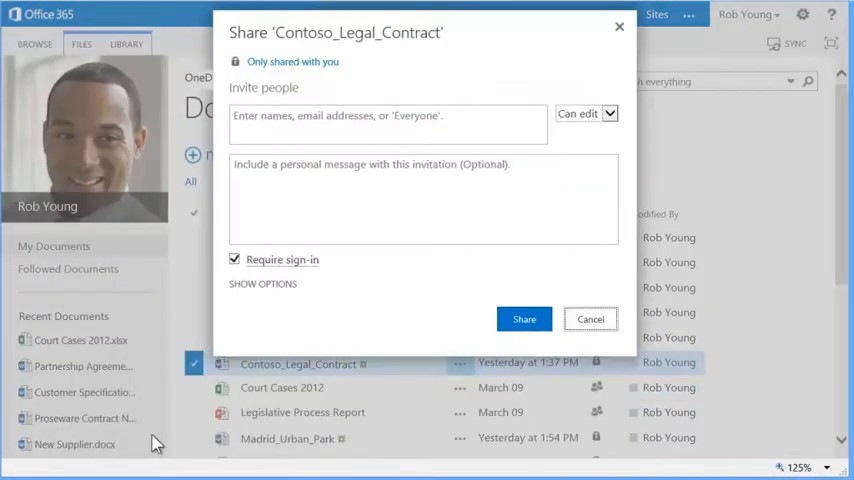
- Share Contoso_Legal_Contract with Allie Bellew, Can edit, with a 'Hi Allie,' message
{"action": "left_click", "coordinate": [587, 113]}
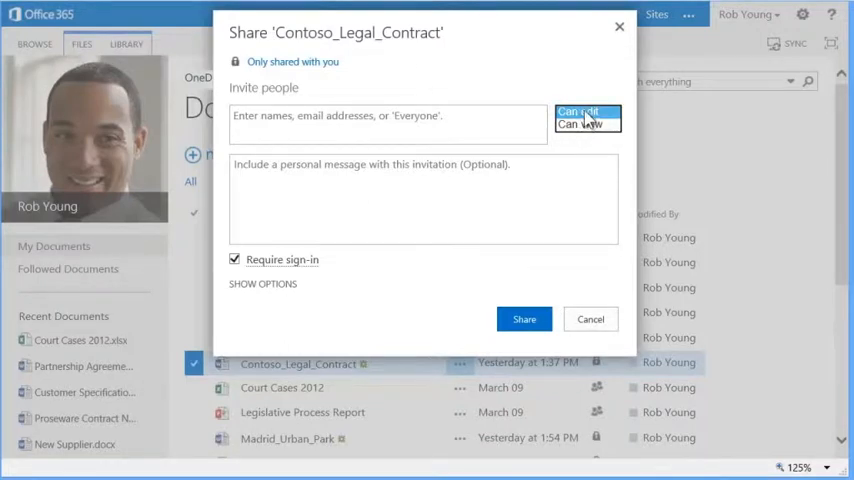
{"action": "type", "text": "All"}
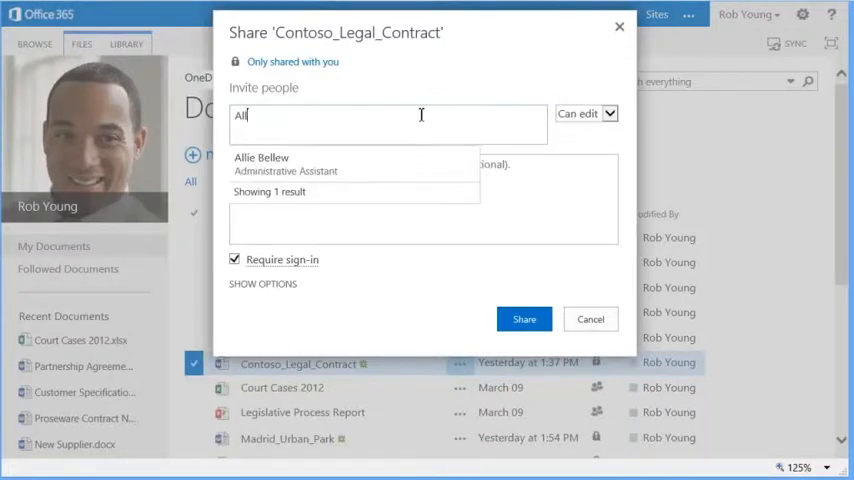
{"action": "left_click", "coordinate": [285, 164]}
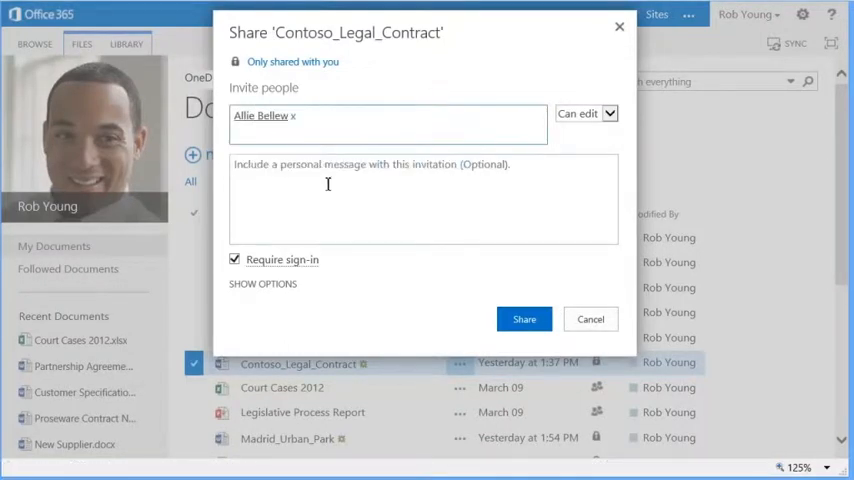
{"action": "type", "text": "Hi Allie,"}
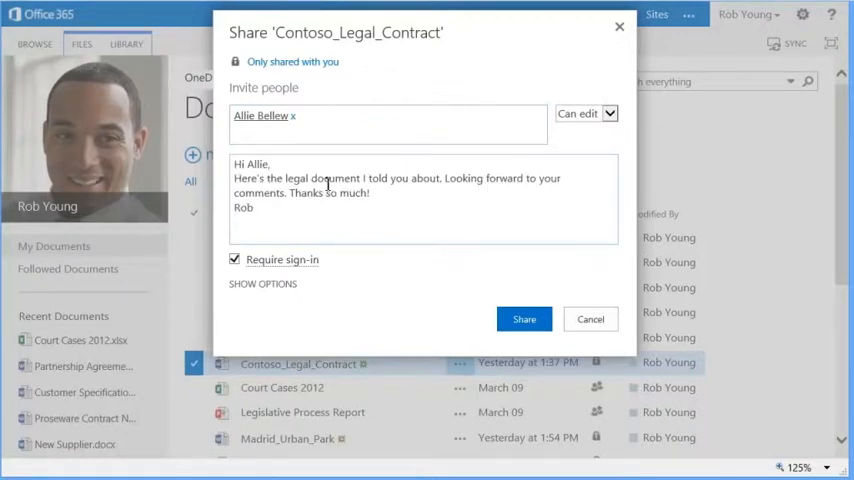
{"action": "mouse_move", "coordinate": [281, 210]}
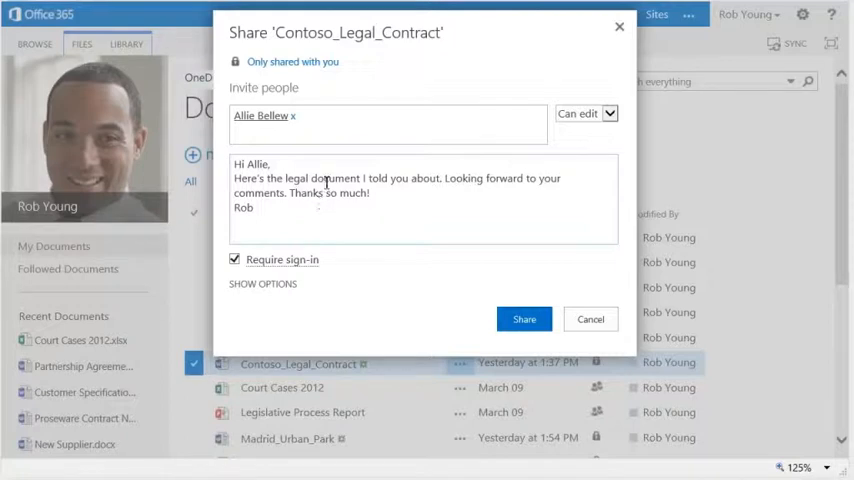
{"action": "type", "text": "mollyo@contoso.com x"}
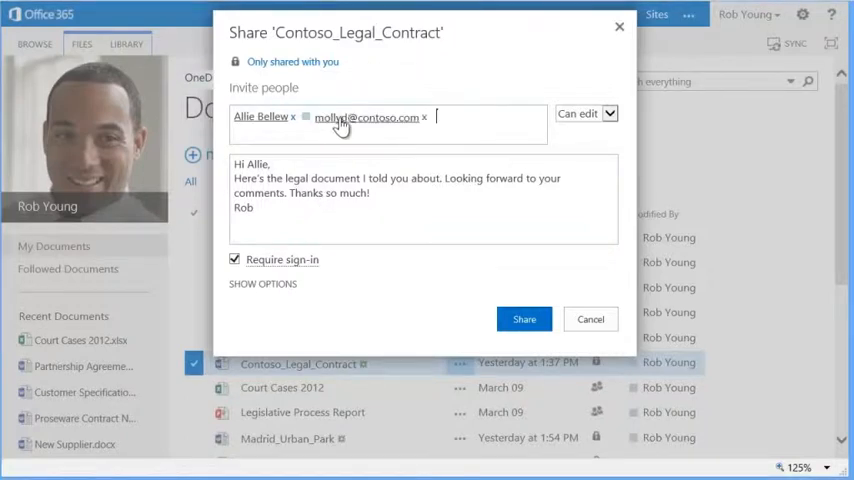
{"action": "left_click", "coordinate": [422, 117]}
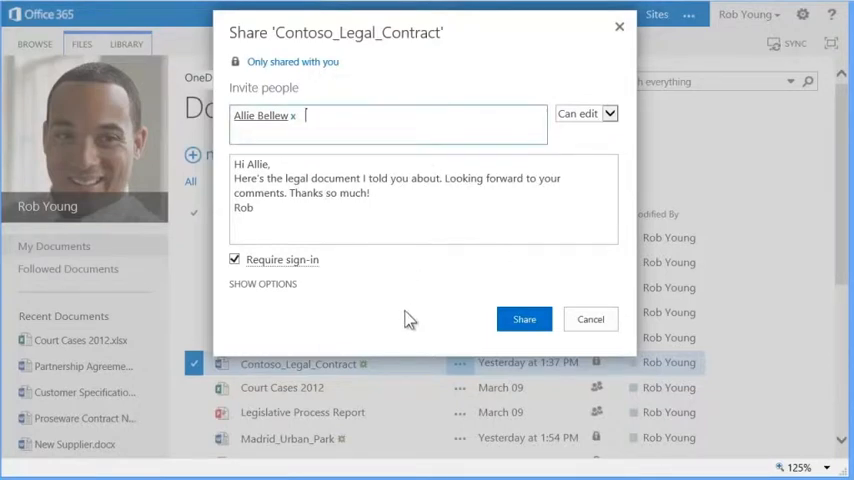
{"action": "left_click", "coordinate": [524, 319]}
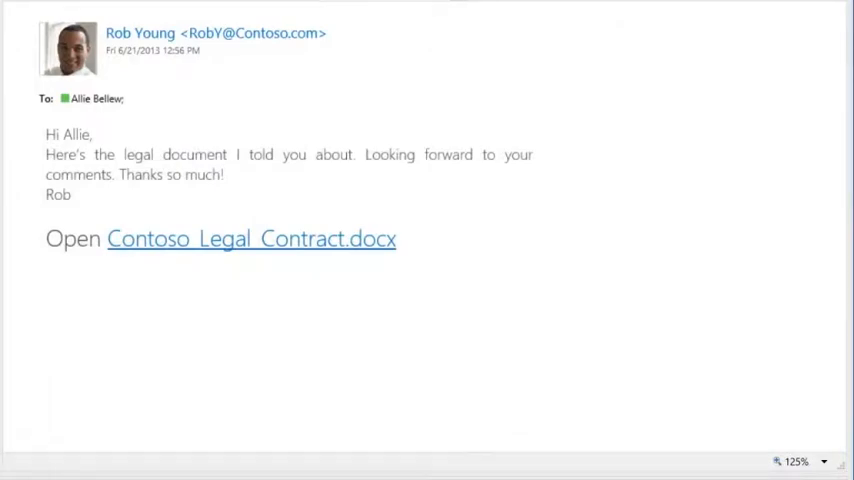
- Open Contoso_Legal_Contract.docx from the link in the invitation email
{"action": "left_click", "coordinate": [251, 239]}
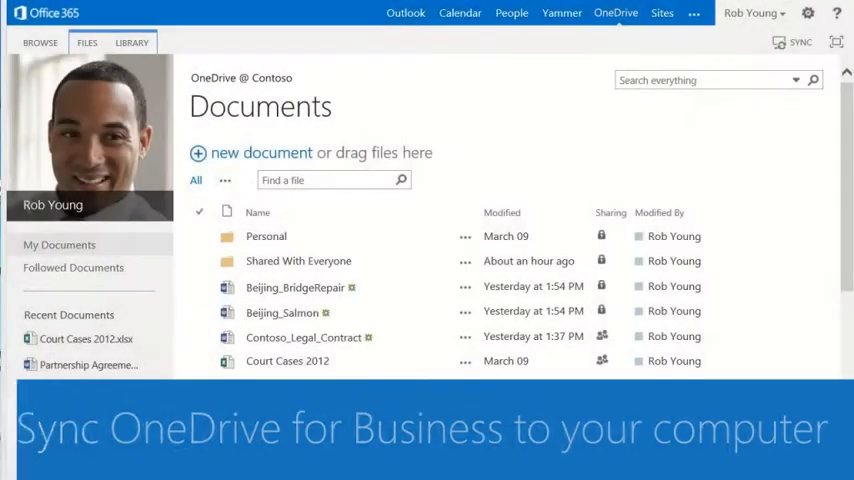
{"action": "mouse_move", "coordinate": [795, 61]}
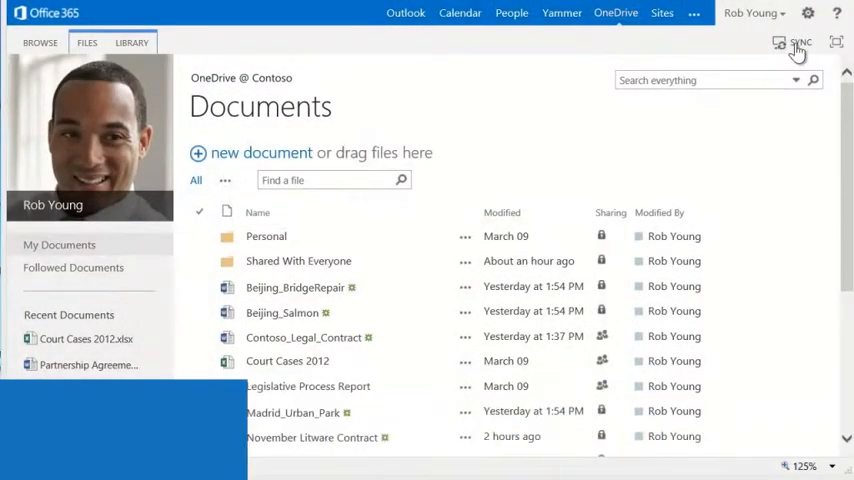
- Sync the Documents library now and show the synced files in the local folder
{"action": "left_click", "coordinate": [785, 43]}
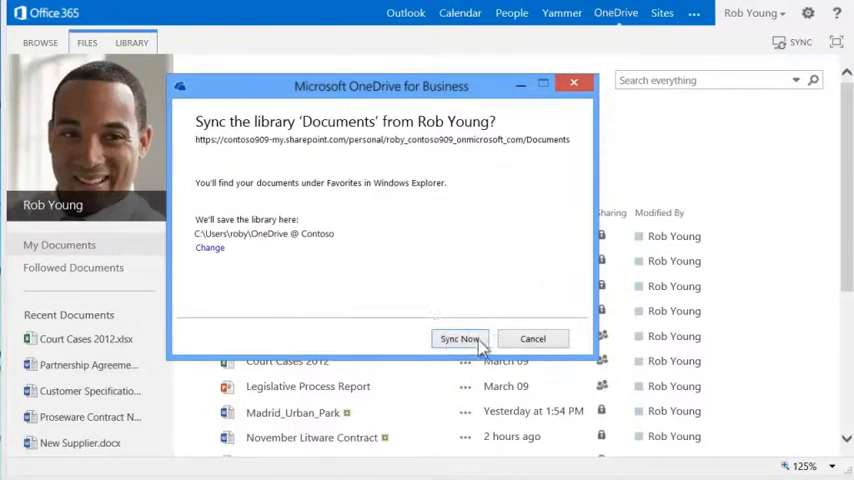
{"action": "left_click", "coordinate": [459, 338]}
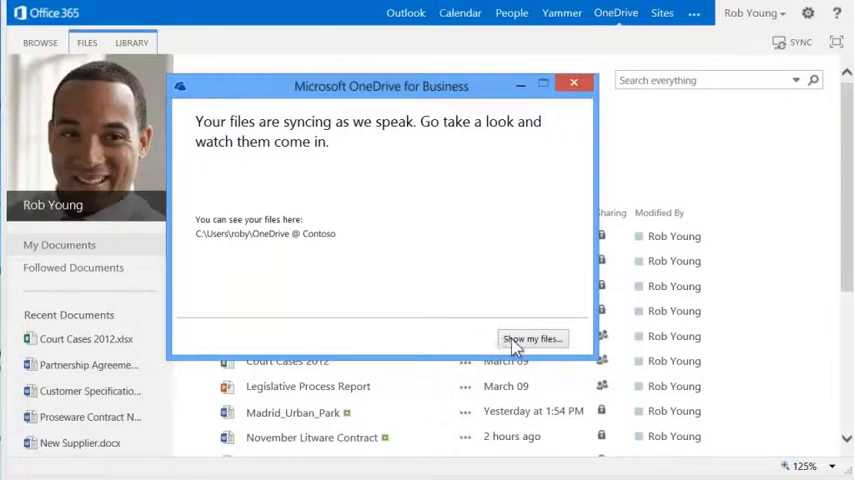
{"action": "left_click", "coordinate": [532, 338]}
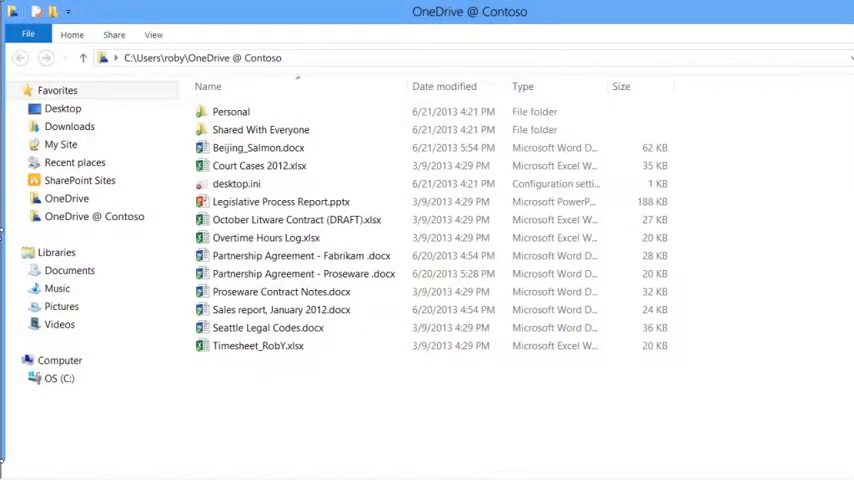
{"action": "left_click", "coordinate": [95, 216]}
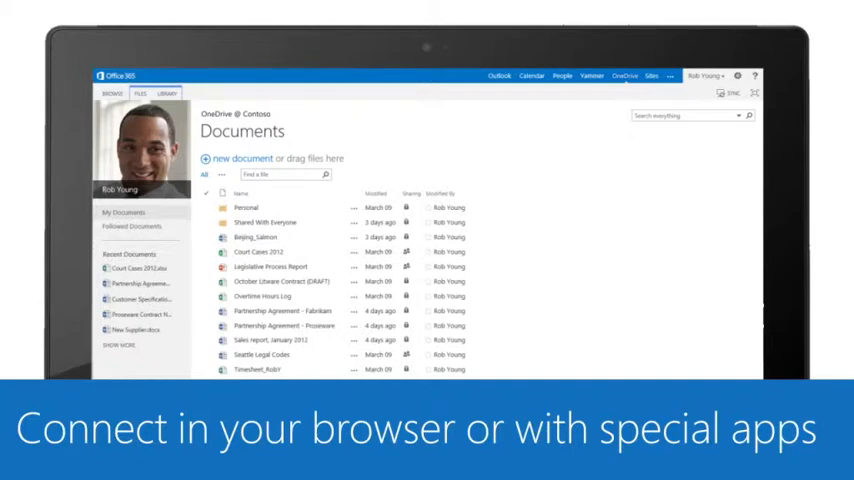
- Tap Court Cases 2012 in the tablet's Documents list
{"action": "left_click", "coordinate": [258, 252]}
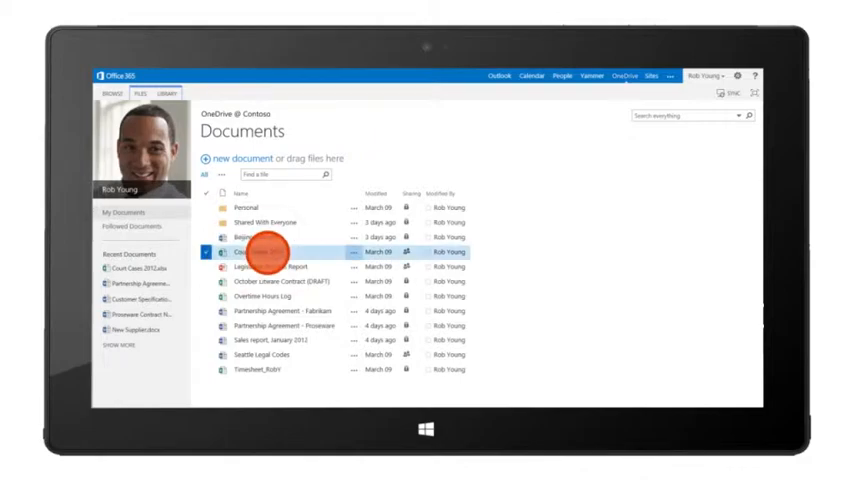